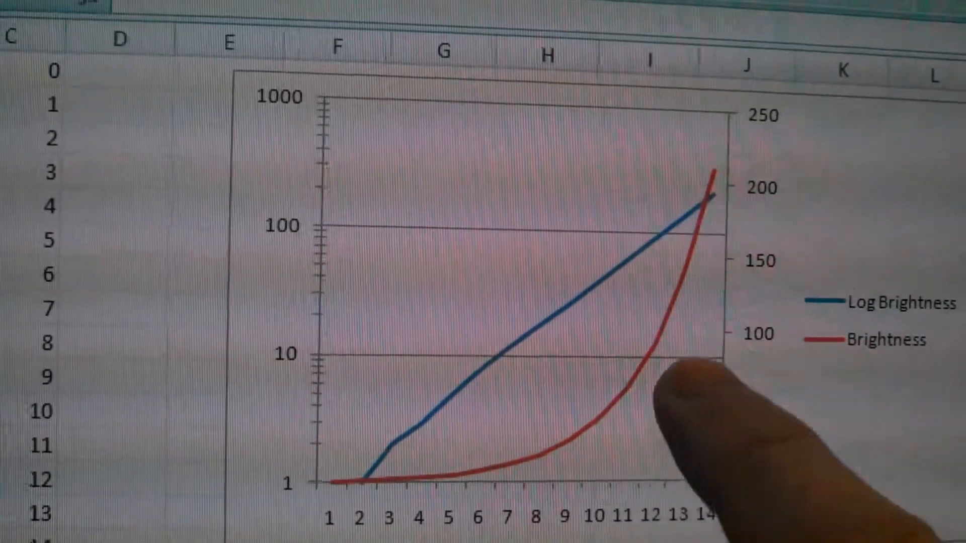
scroll("down", 3)
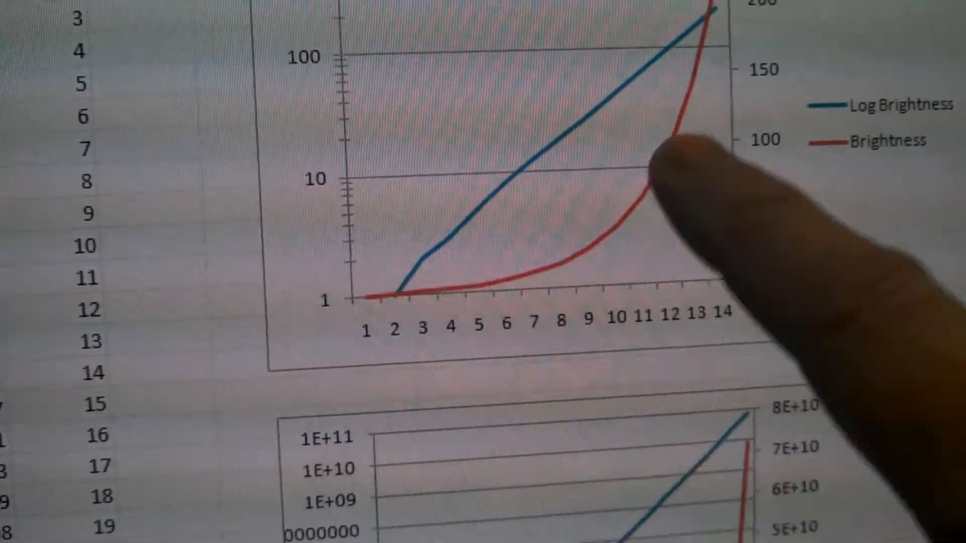